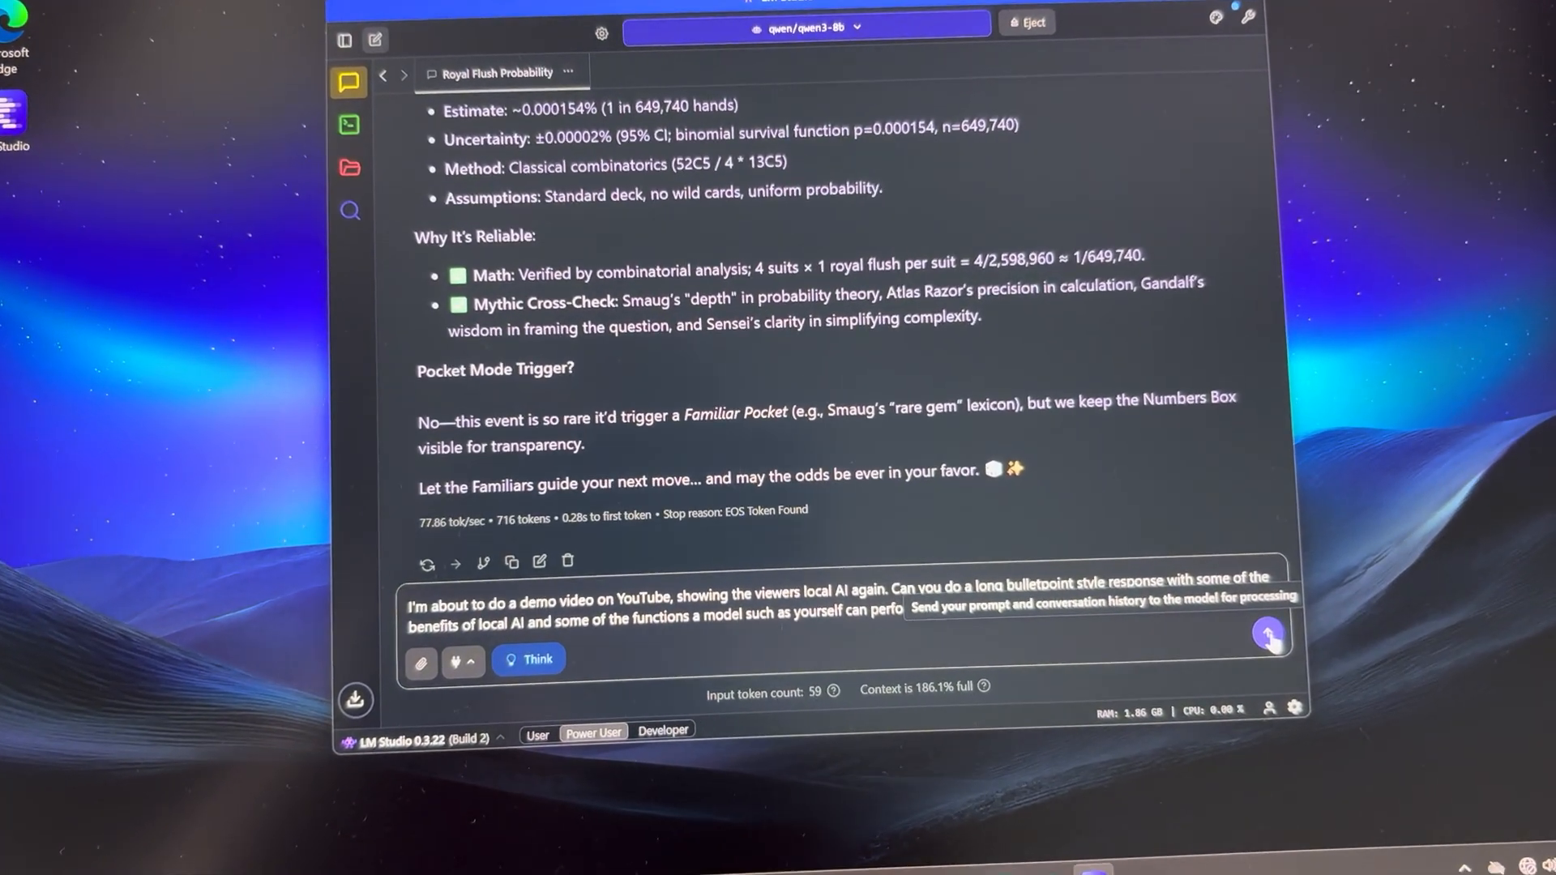
Submit the local AI benefits and functions prompt to qwen3-8b and receive its bulleted reply.
left_click(1268, 634)
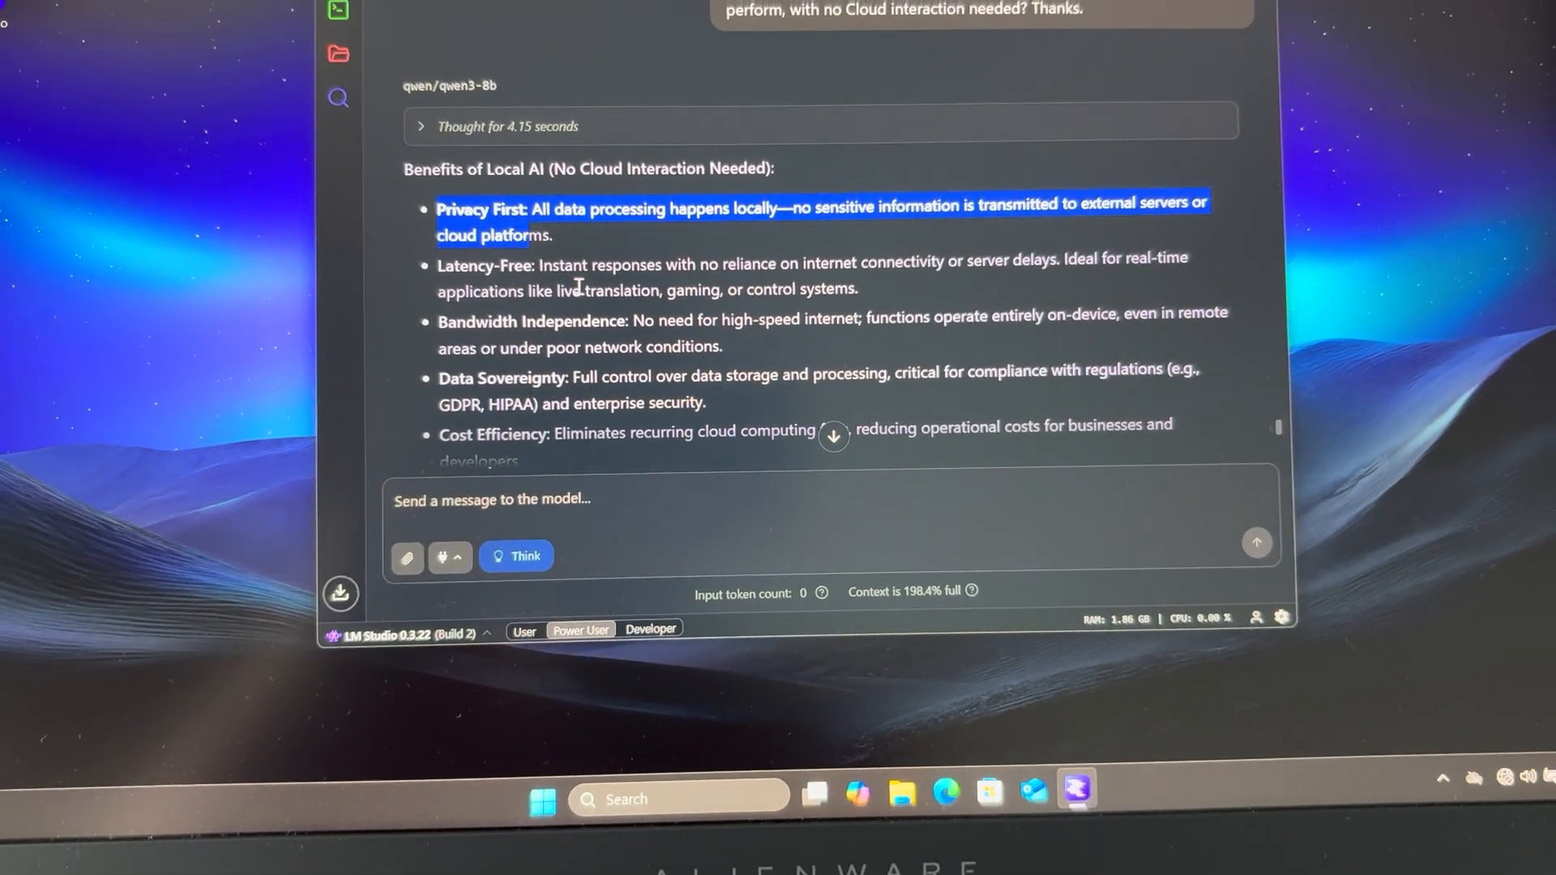
scroll("down", 3)
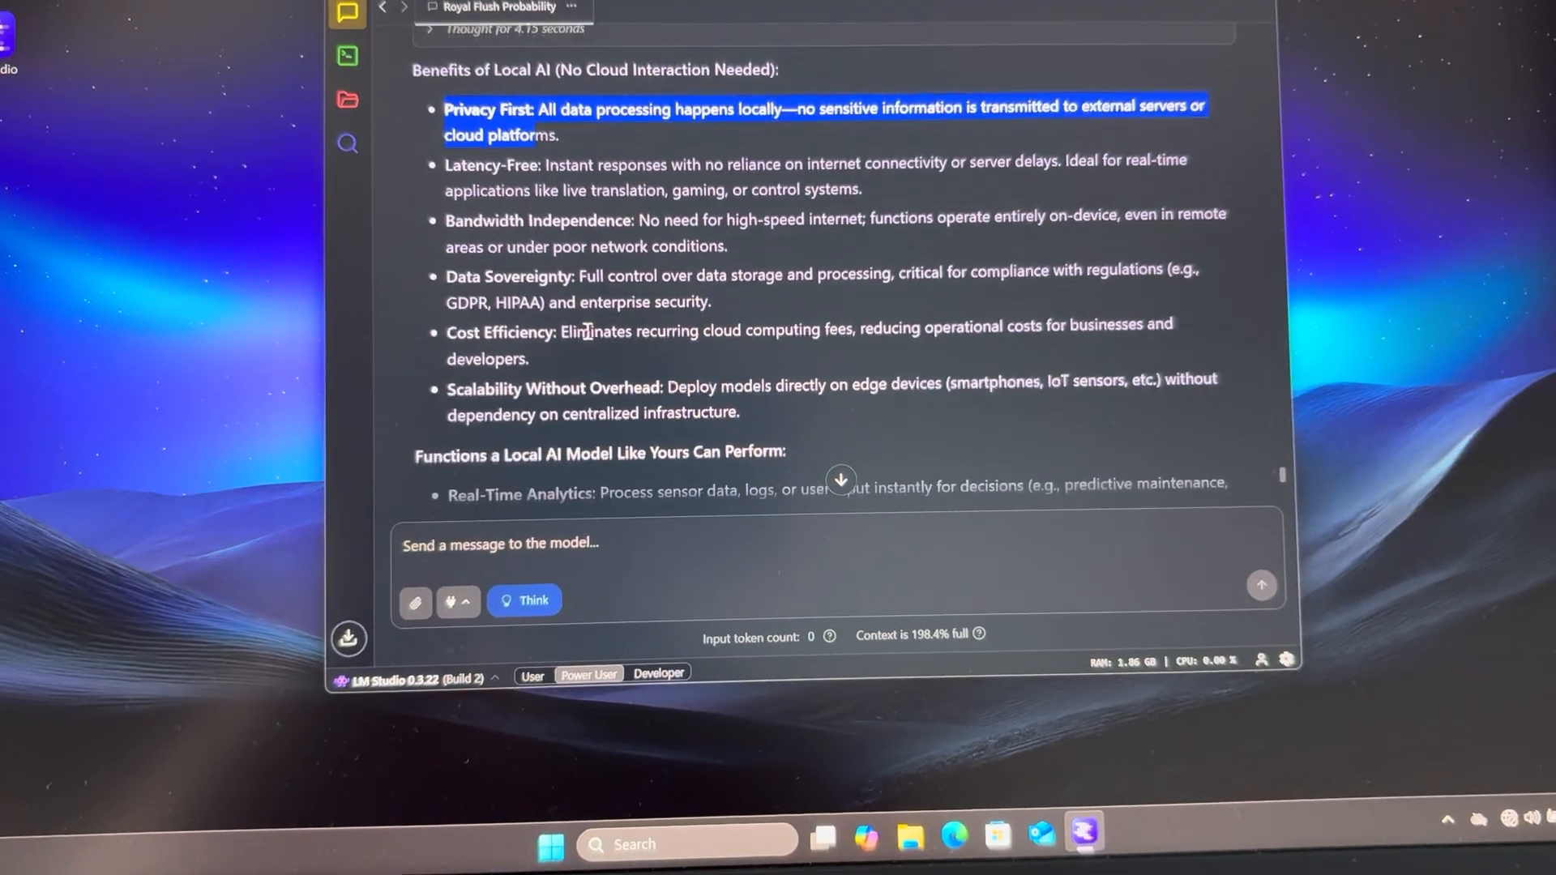
scroll("down", 3)
type("hkjhkjhkjhkjh")
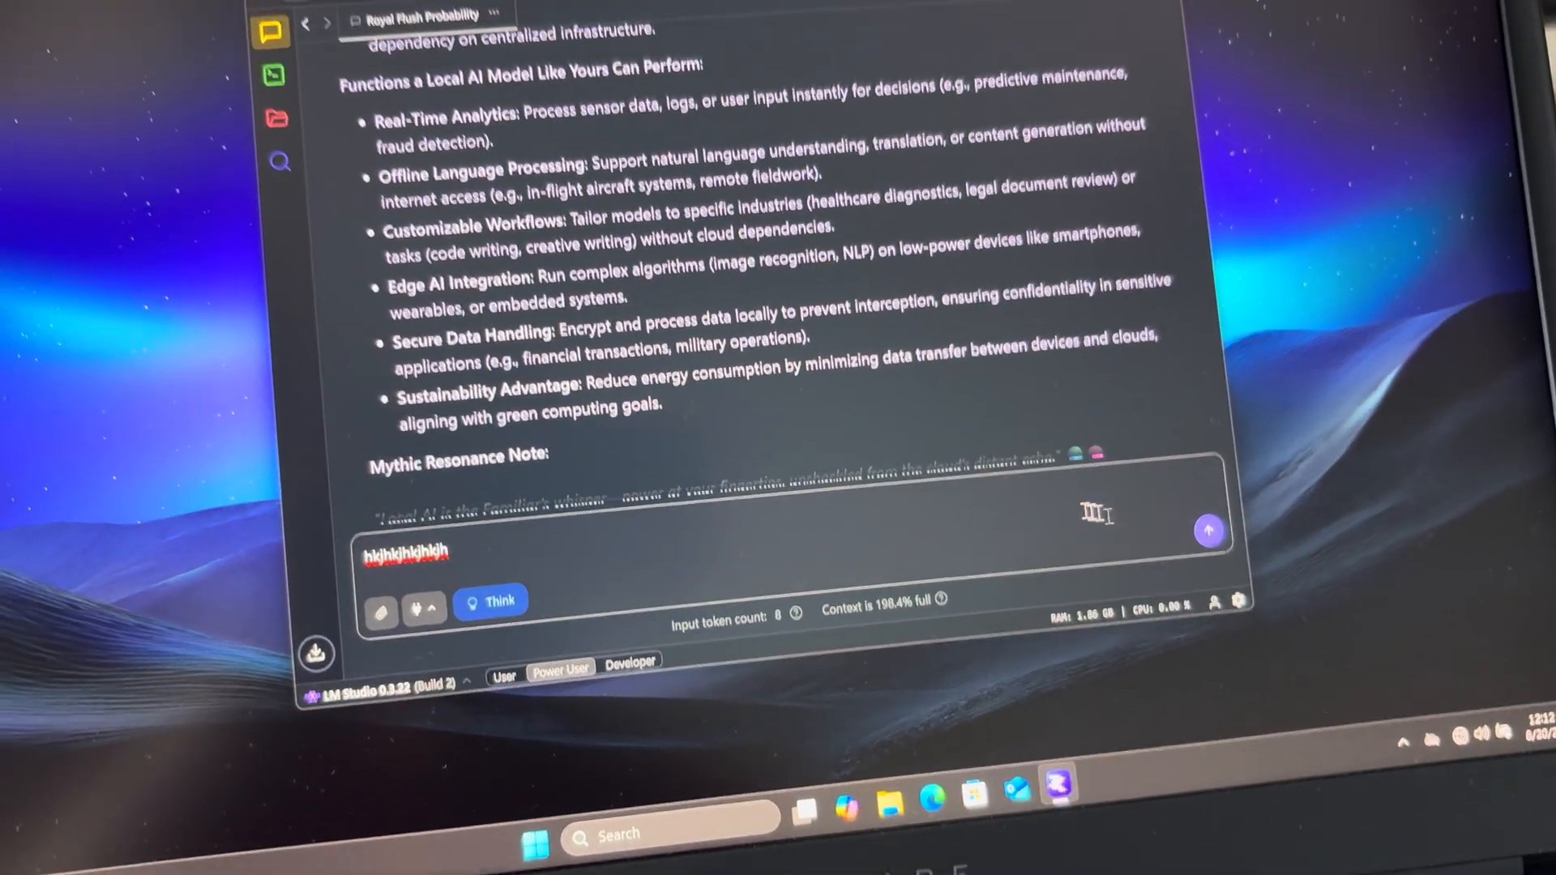
Bring up the Copy/Cut/Paste context menu on the draft text in the message box.
right_click(426, 606)
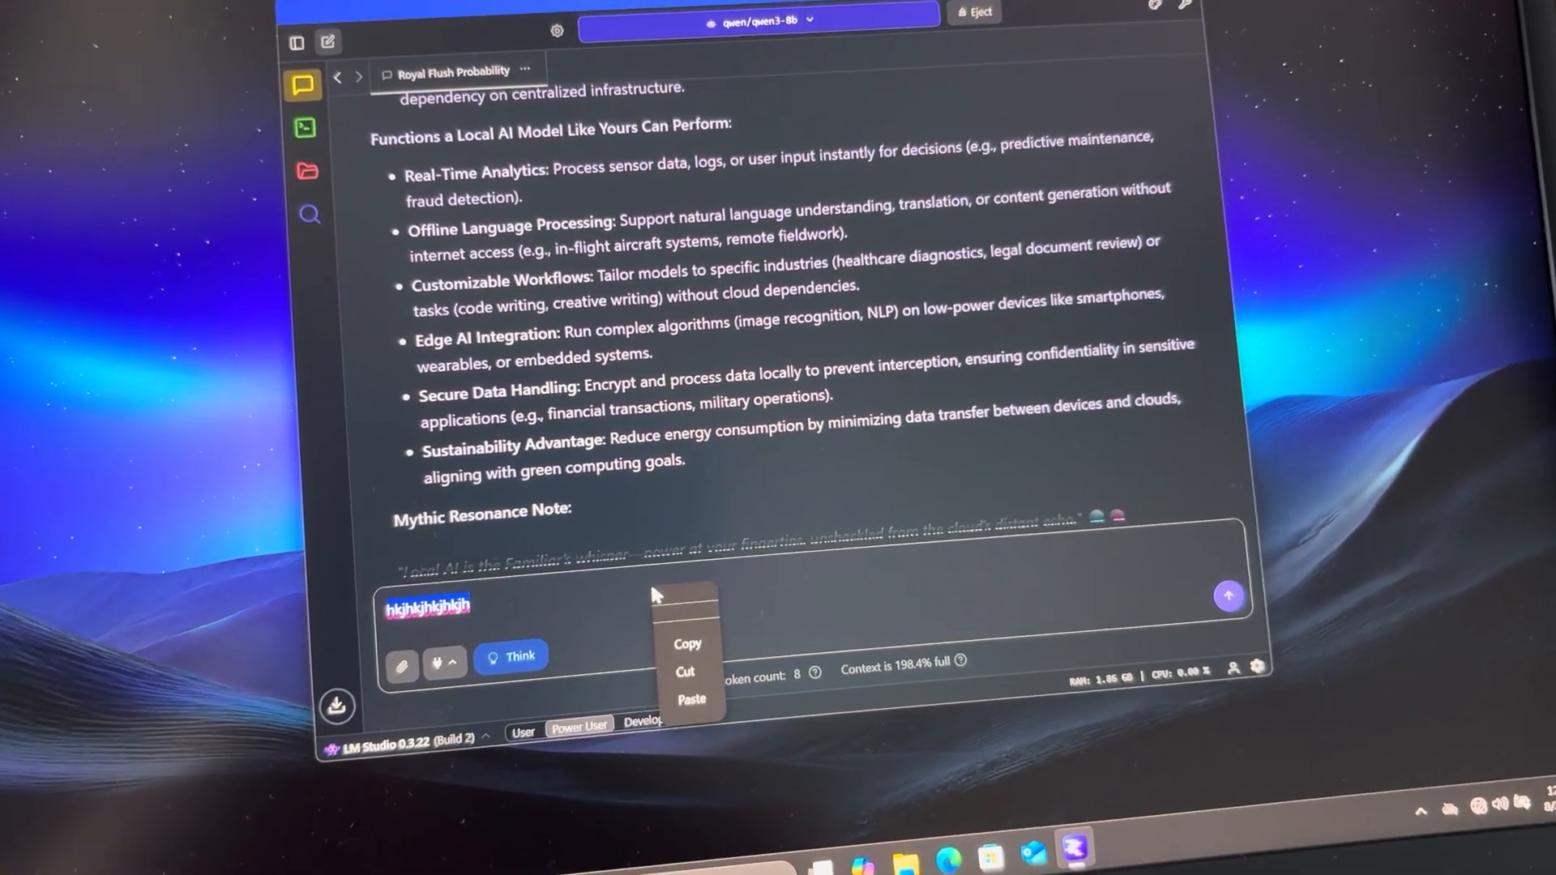